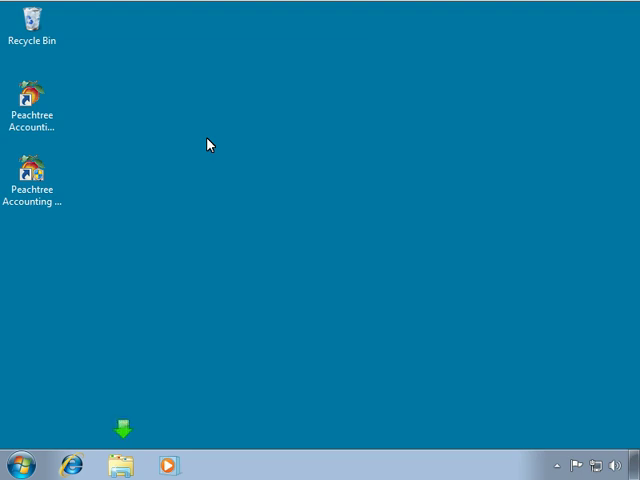
# Run the Sage_50 DVD's autorun and choose Install Sage 50 Accounting
pyautogui.click(120, 464)
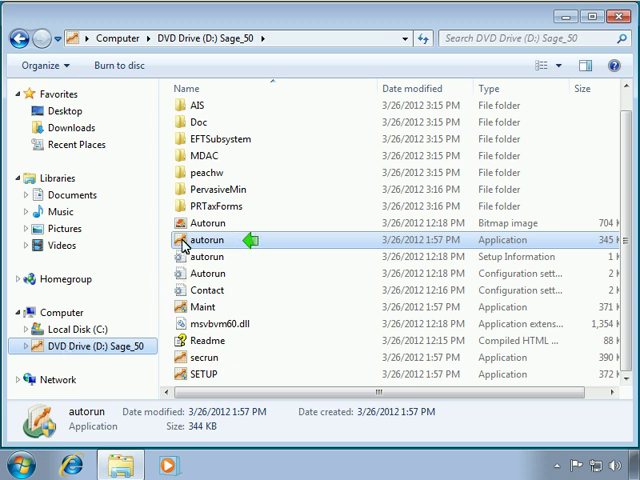
pyautogui.doubleClick(208, 240)
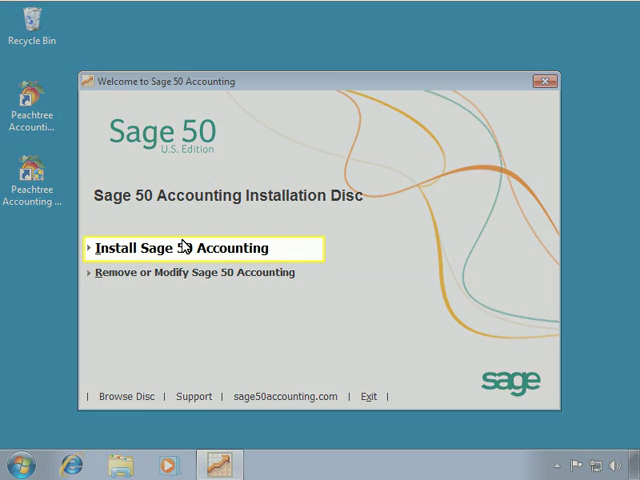
pyautogui.click(184, 248)
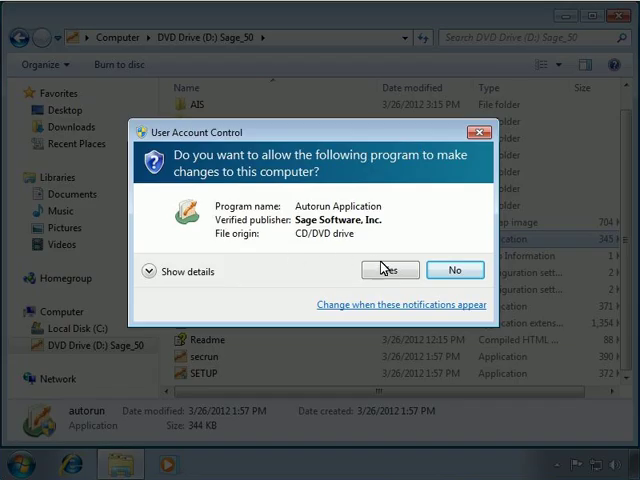
# Allow the installer via UAC, pass the welcome page and accept the license agreement
pyautogui.click(388, 268)
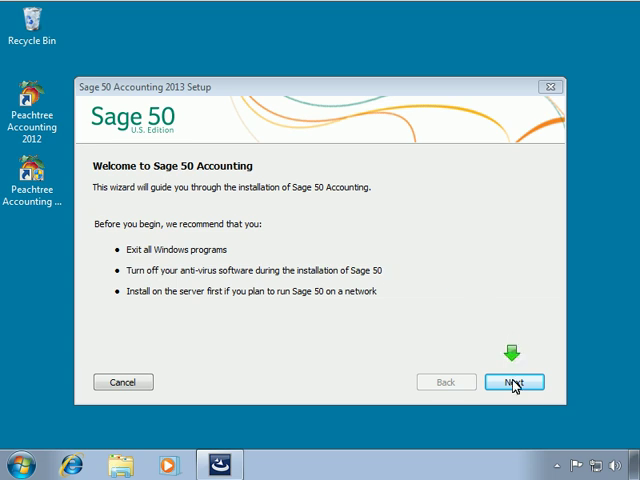
pyautogui.click(514, 382)
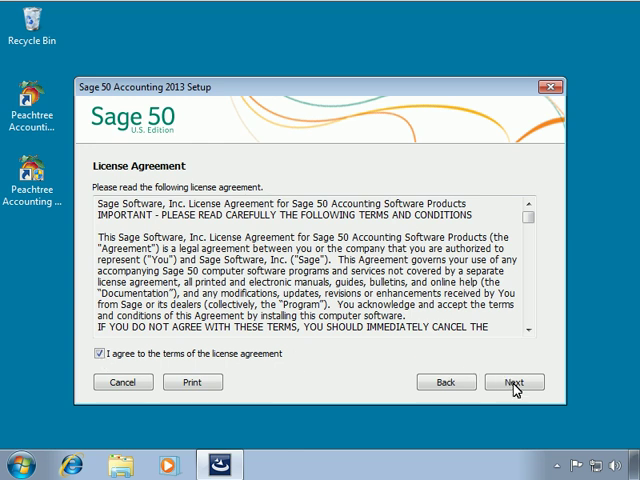
pyautogui.click(512, 382)
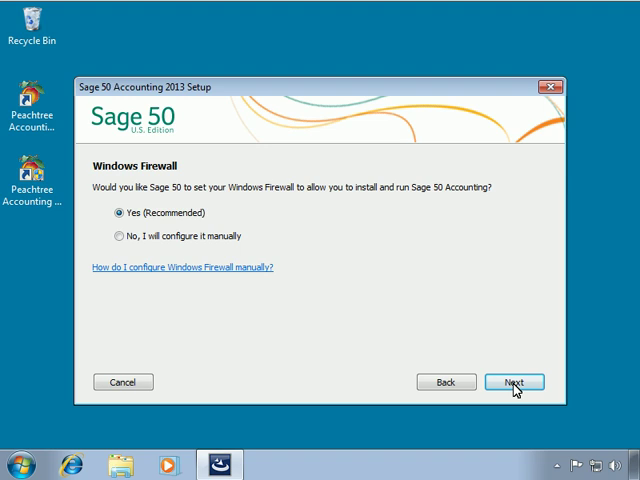
pyautogui.moveTo(536, 388)
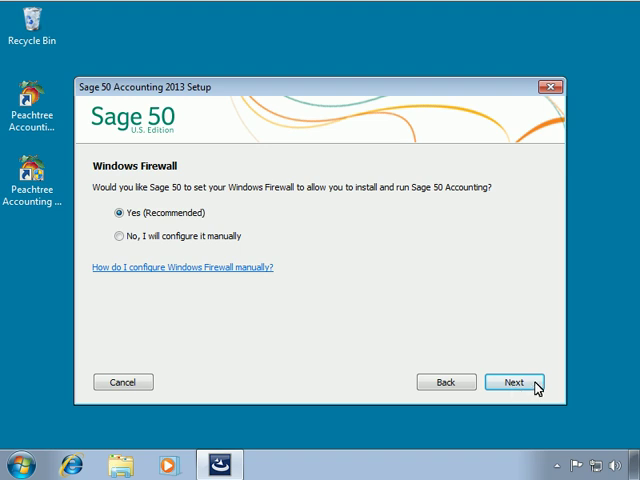
pyautogui.click(514, 380)
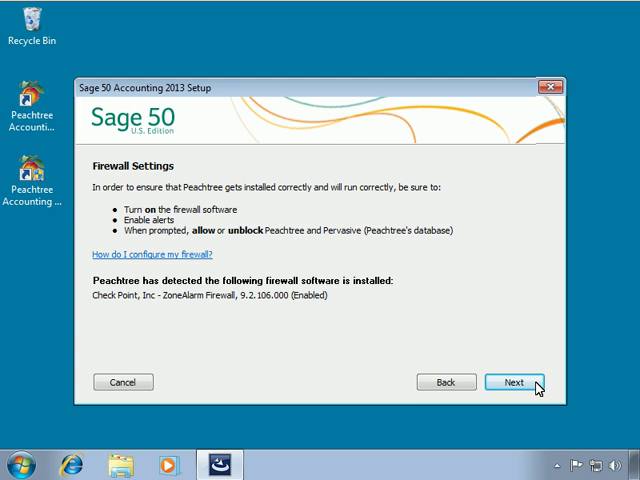
pyautogui.click(514, 382)
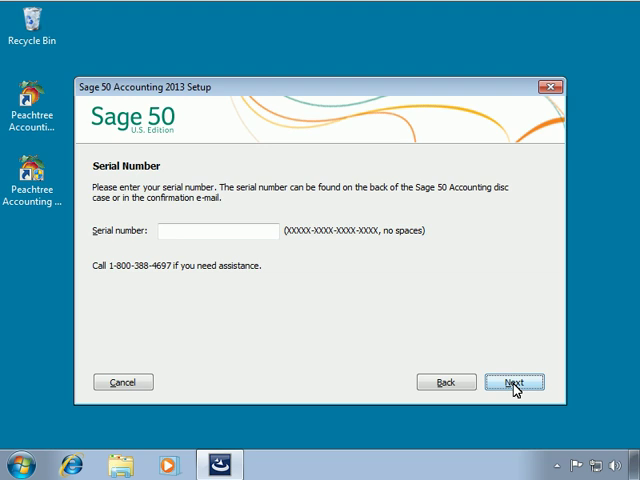
pyautogui.moveTo(164, 244)
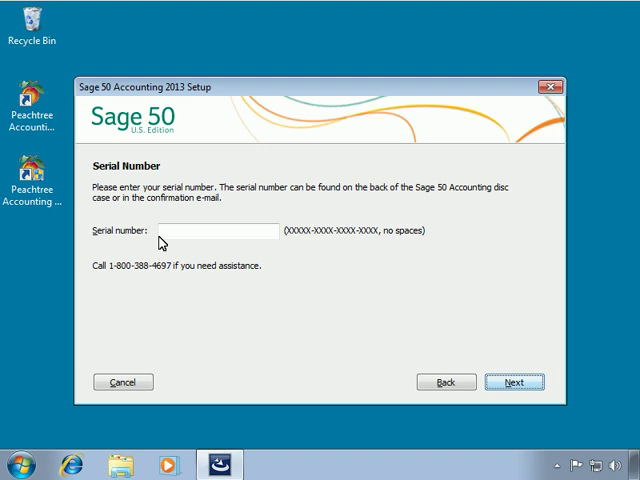
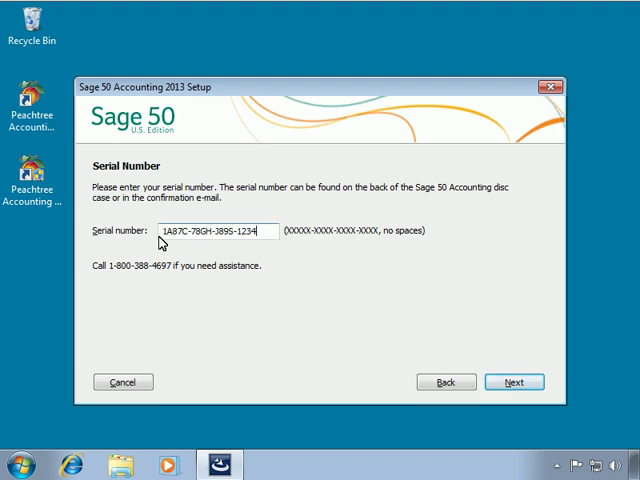
pyautogui.click(514, 380)
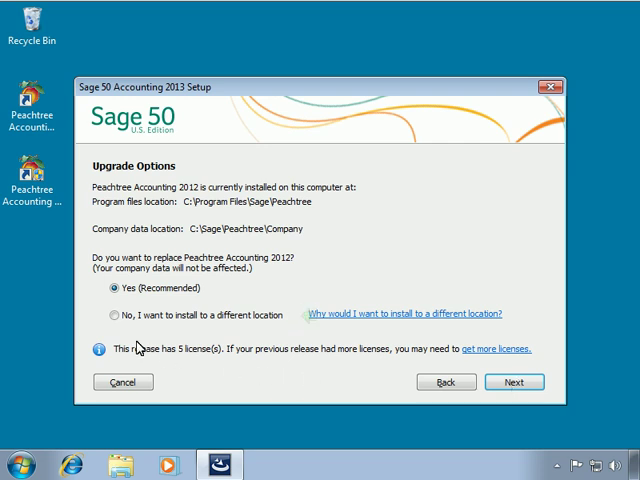
# Choose 'No, install to a different location' and keep single-computer use set to Yes
pyautogui.click(110, 316)
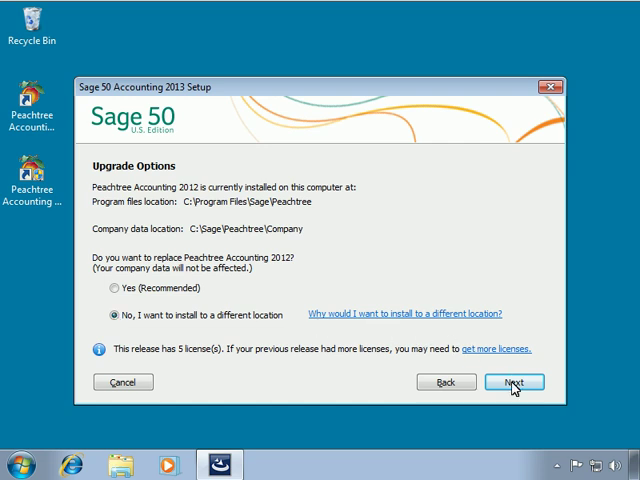
pyautogui.click(514, 380)
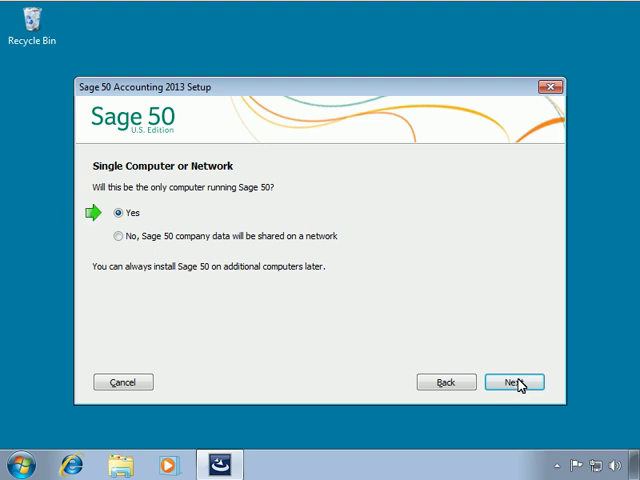
pyautogui.click(516, 382)
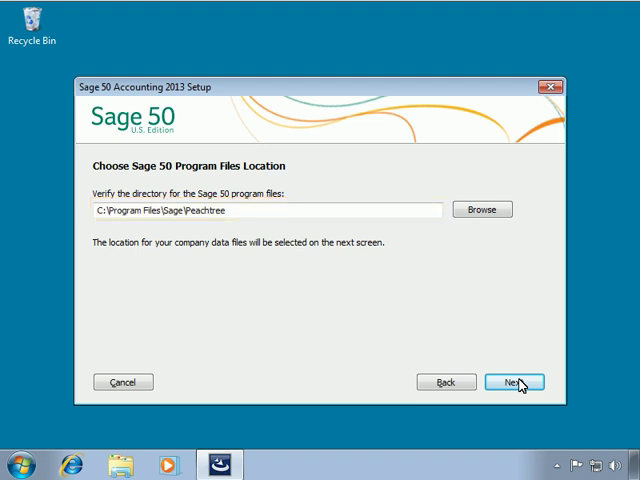
# Accept the default Program Files and Company Data Files locations
pyautogui.click(516, 380)
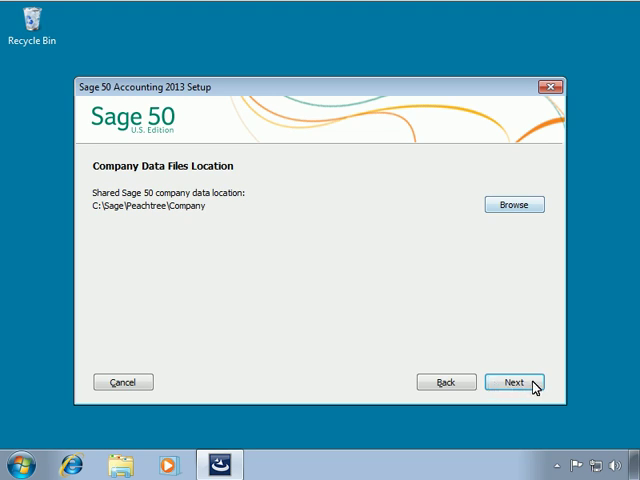
pyautogui.click(512, 382)
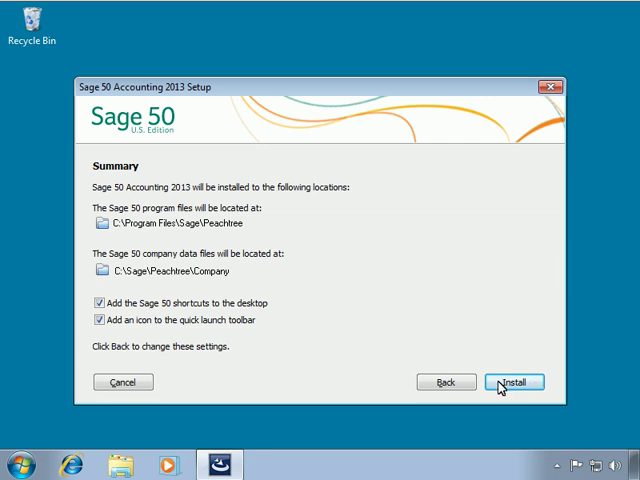
# Install Sage 50, permanently allowing its database and business services in ZoneAlarm alerts
pyautogui.click(512, 380)
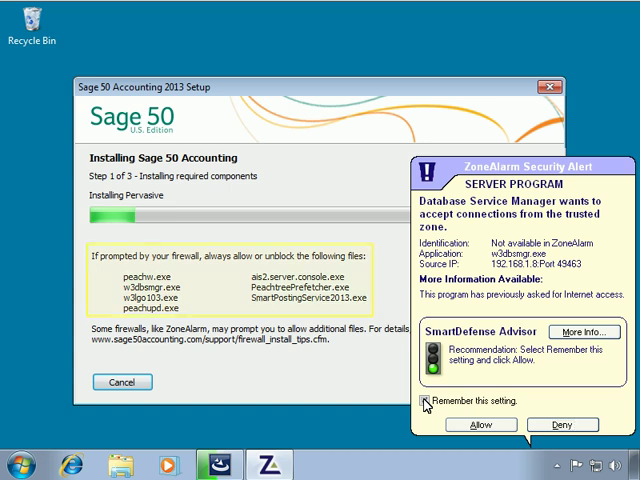
pyautogui.click(424, 400)
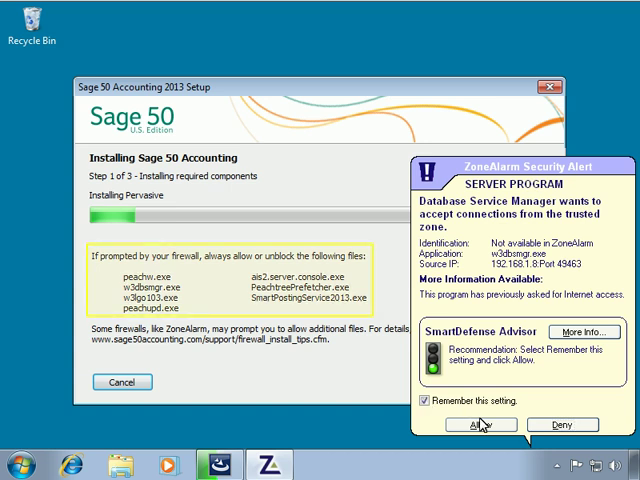
pyautogui.click(482, 424)
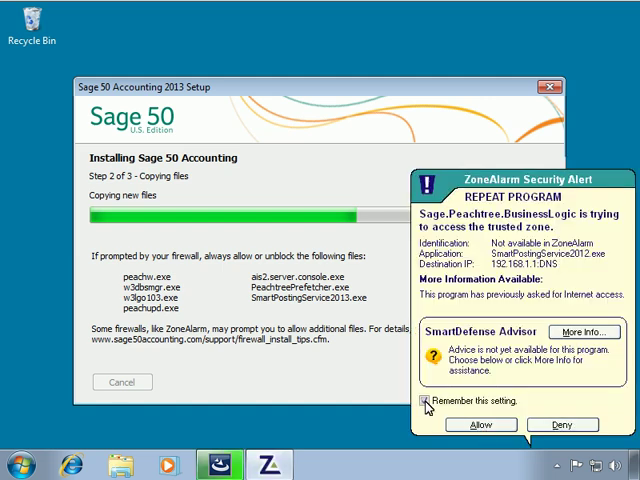
pyautogui.click(480, 424)
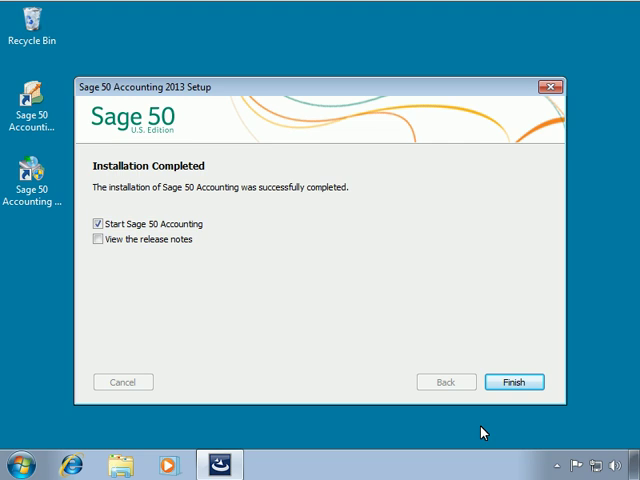
pyautogui.moveTo(116, 306)
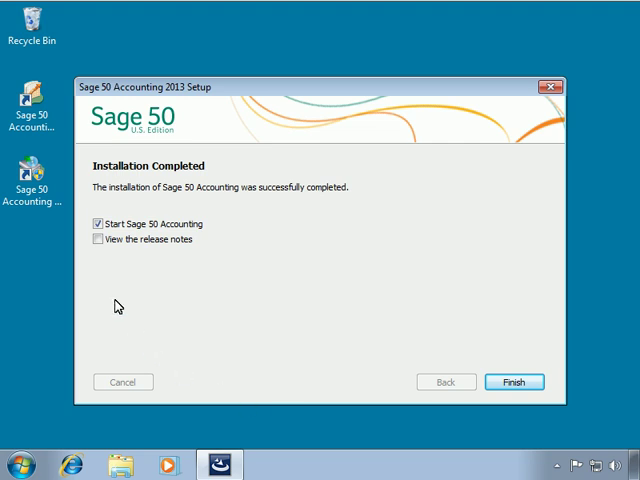
# Finish setup with 'Start Sage 50 Accounting' unchecked
pyautogui.click(98, 224)
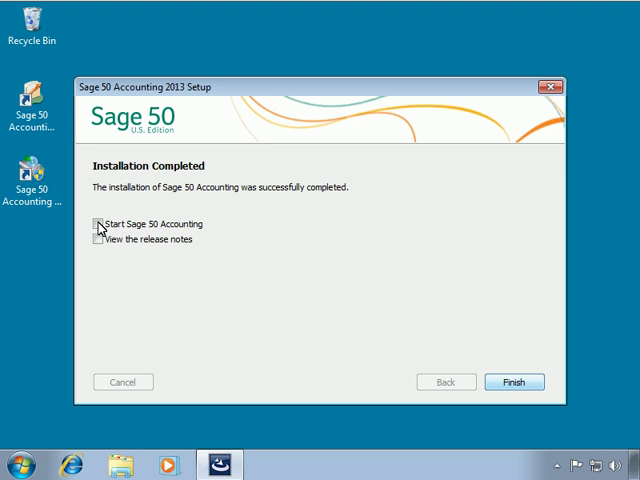
pyautogui.click(514, 382)
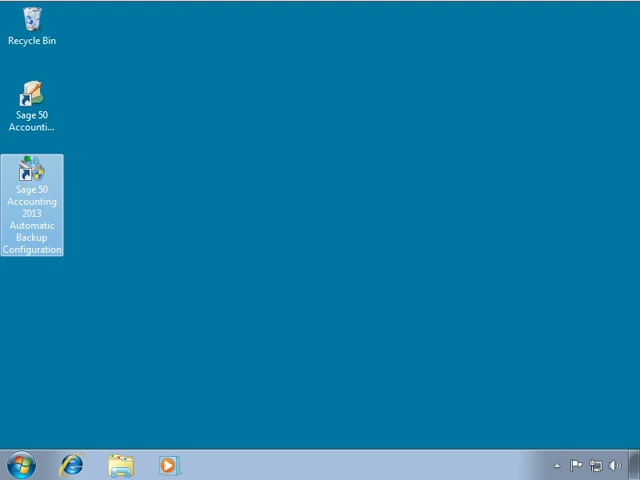
pyautogui.moveTo(96, 418)
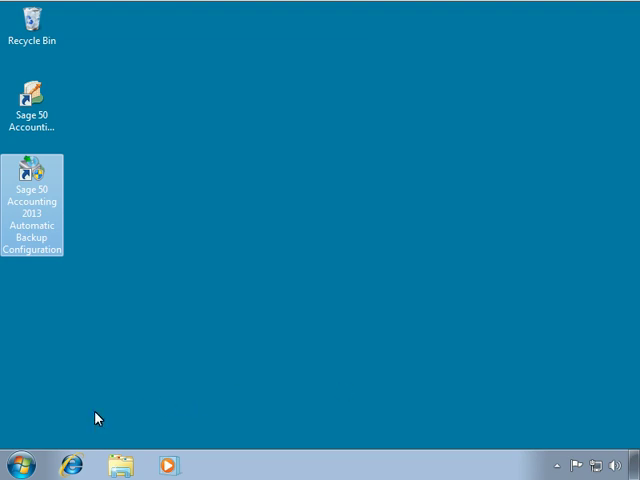
# Launch Sage 50 Accounting 2013 from Start > All Programs
pyautogui.click(16, 464)
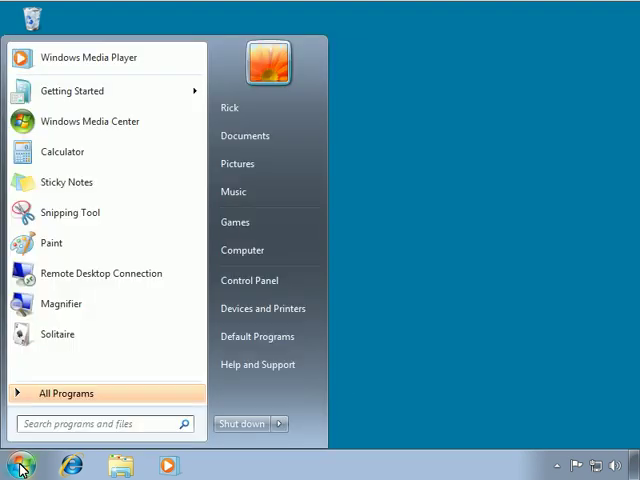
pyautogui.click(68, 392)
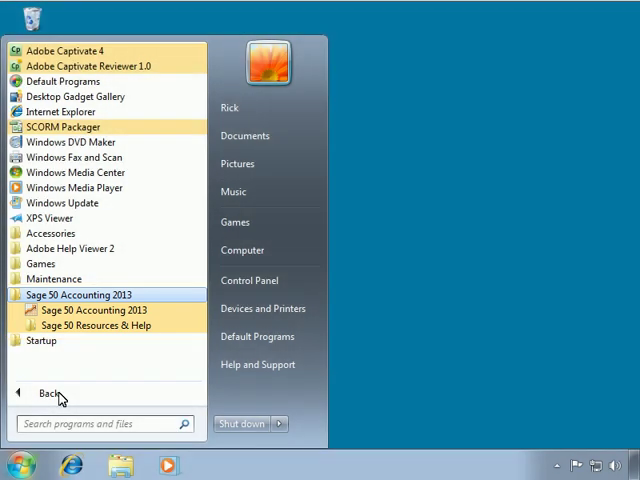
pyautogui.click(108, 310)
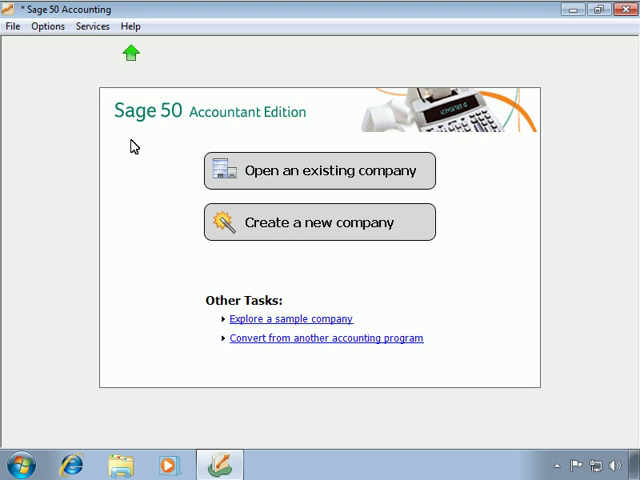
# Activate Sage 50 online from Help > Sage 50 Activation and acknowledge Activation Complete
pyautogui.click(128, 26)
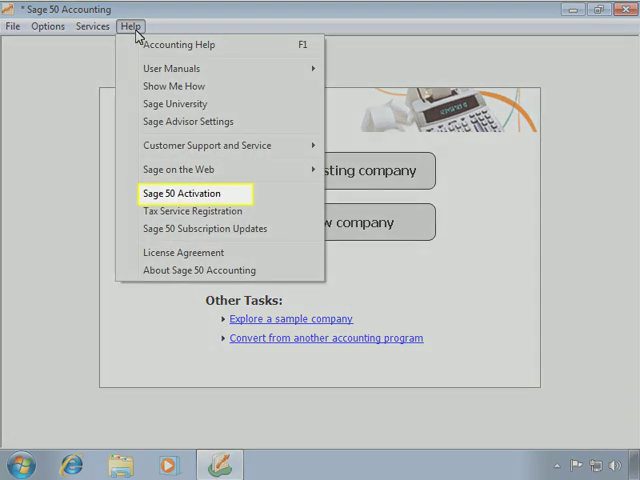
pyautogui.click(184, 192)
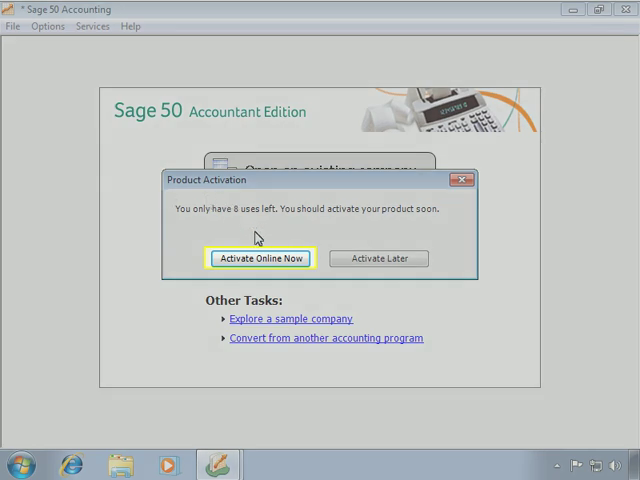
pyautogui.click(260, 258)
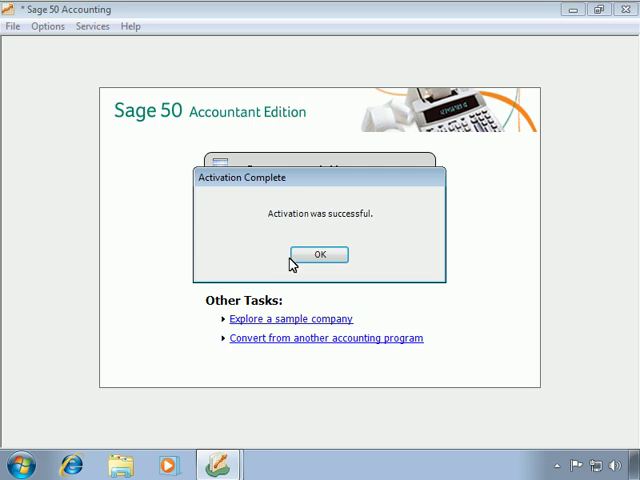
pyautogui.click(320, 254)
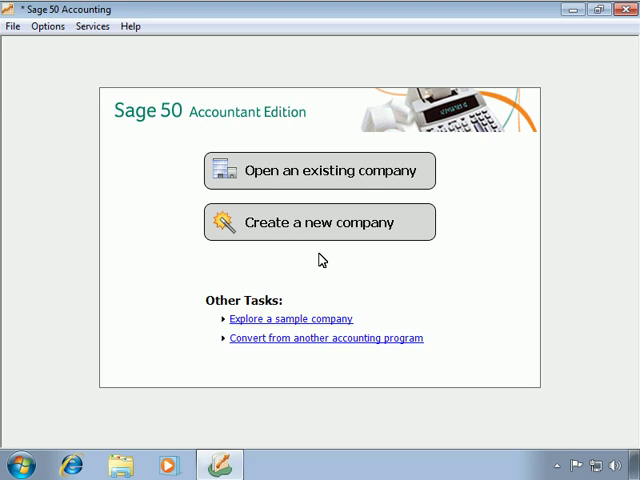
pyautogui.click(130, 26)
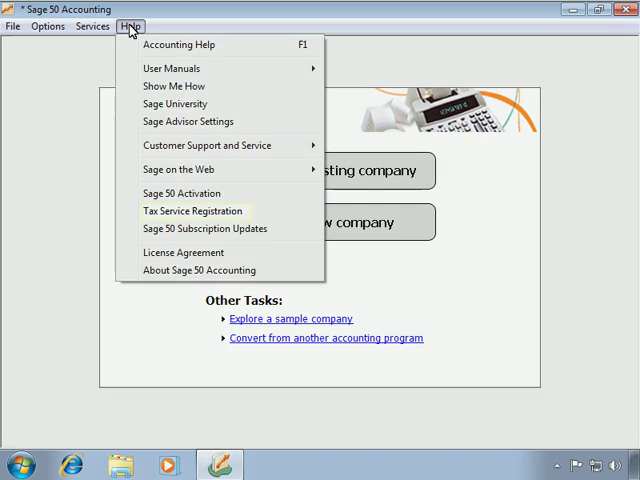
pyautogui.moveTo(190, 210)
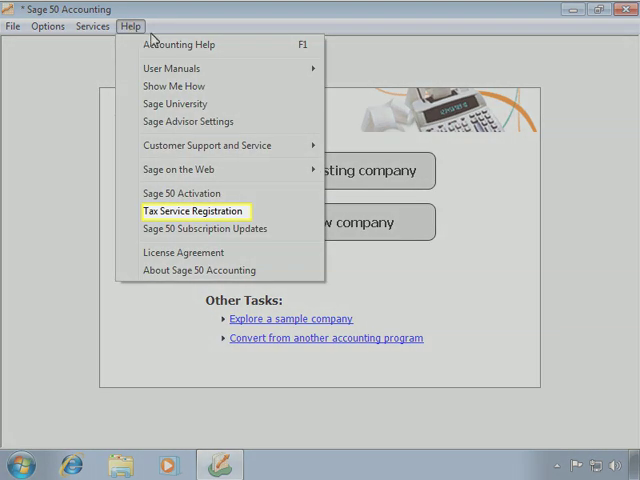
pyautogui.click(190, 212)
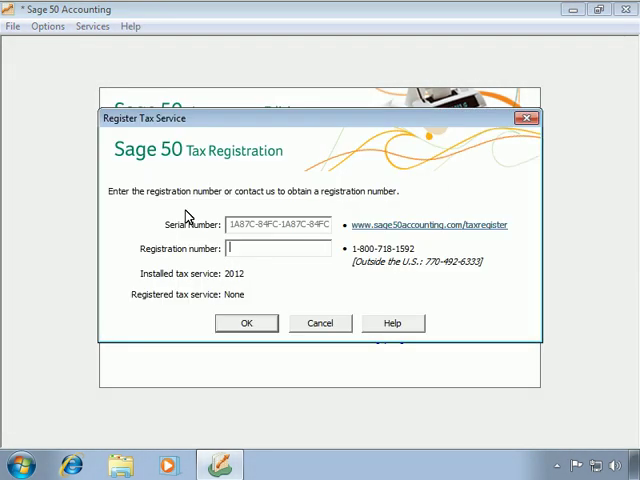
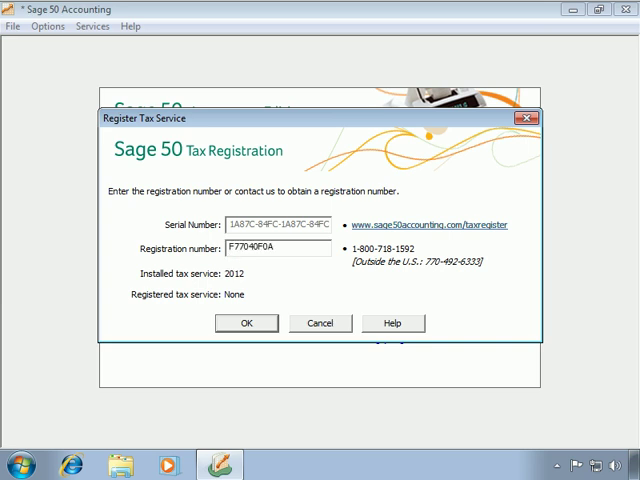
pyautogui.moveTo(232, 252)
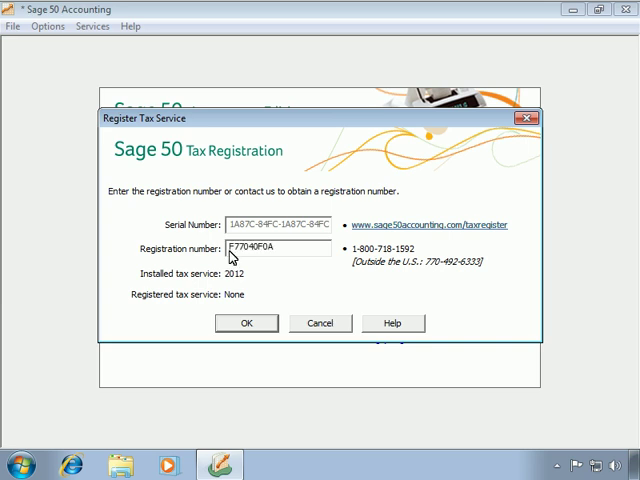
pyautogui.click(246, 324)
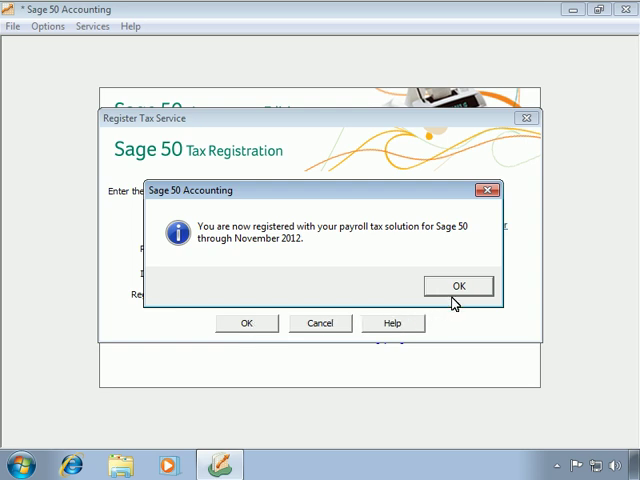
pyautogui.click(456, 286)
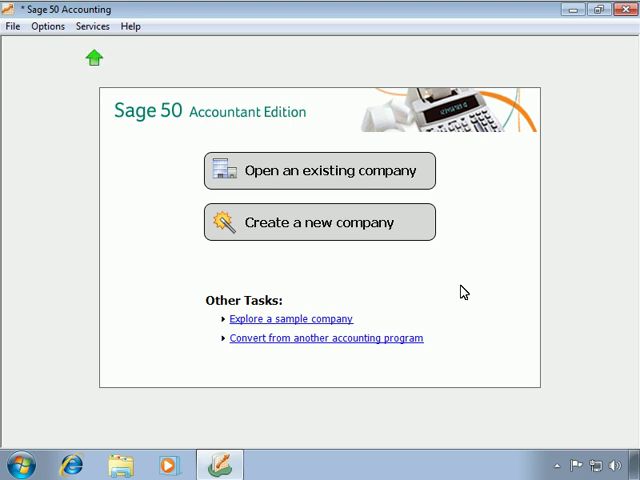
# Run Services > Check for Updates online and acknowledge that no updates are available
pyautogui.click(92, 26)
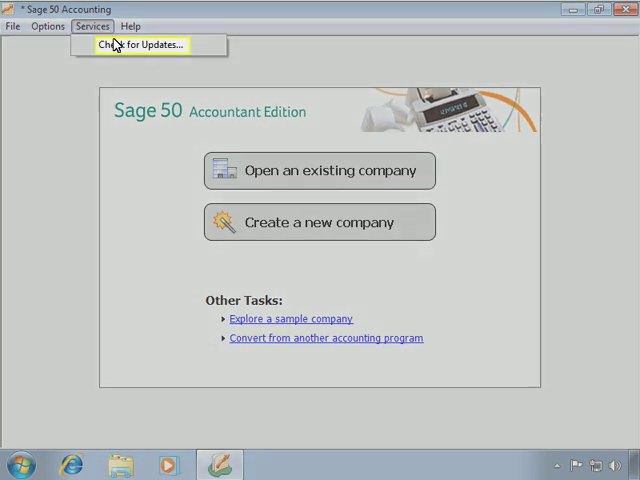
pyautogui.click(130, 44)
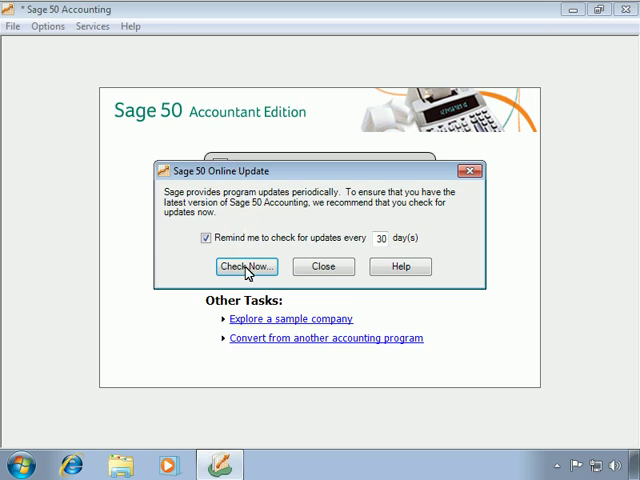
pyautogui.click(244, 268)
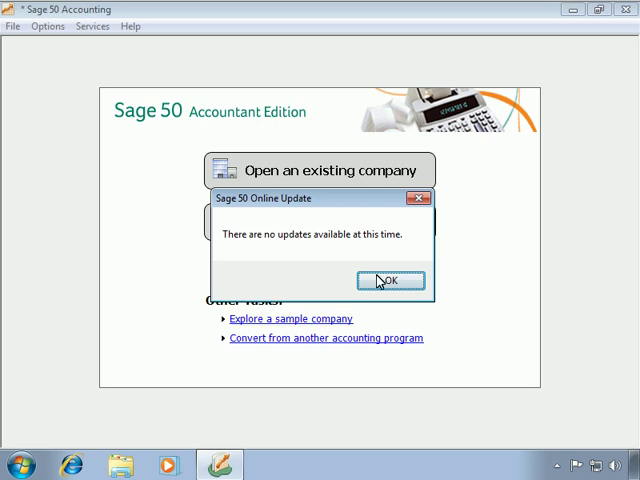
pyautogui.click(388, 280)
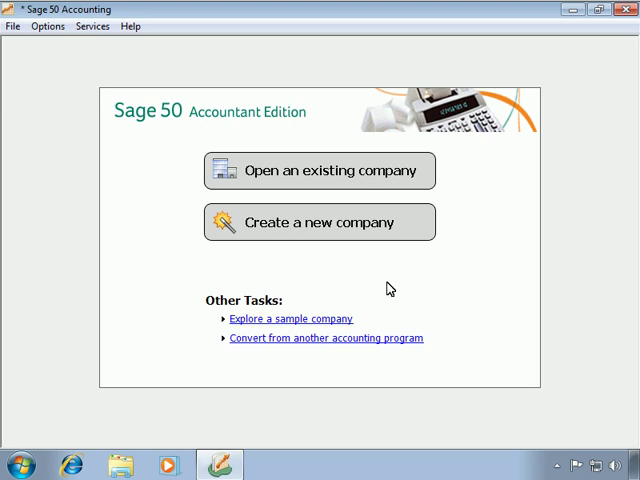